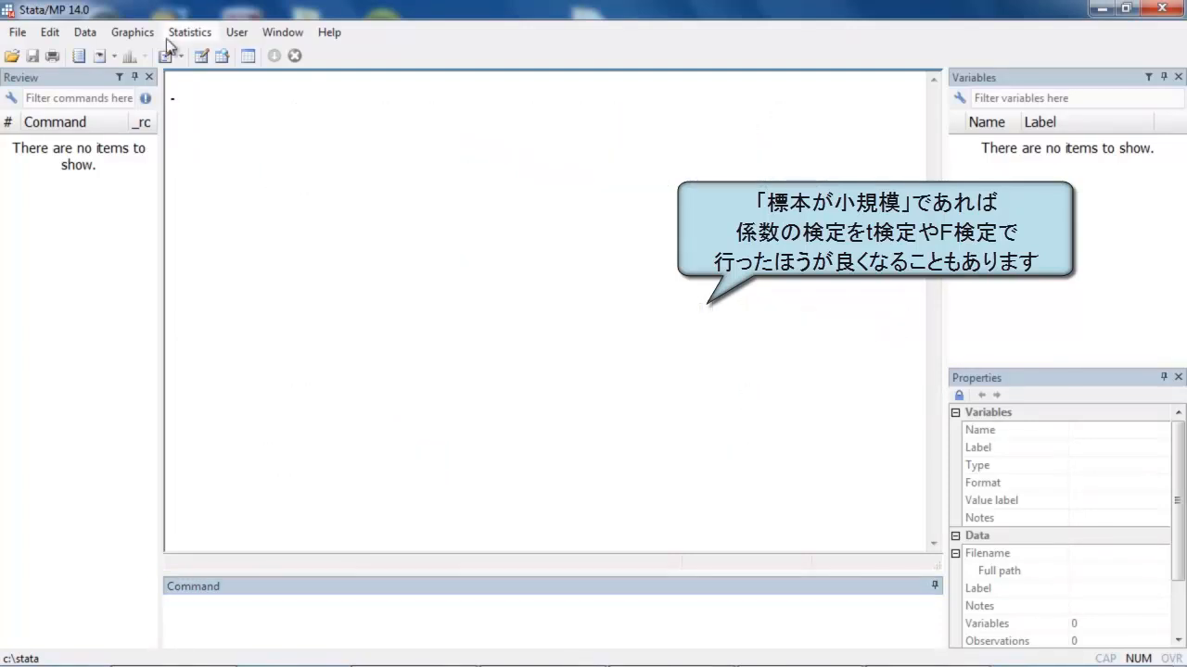
- Show the Multilevel mixed-effects models submenu under the Statistics menu
click(190, 32)
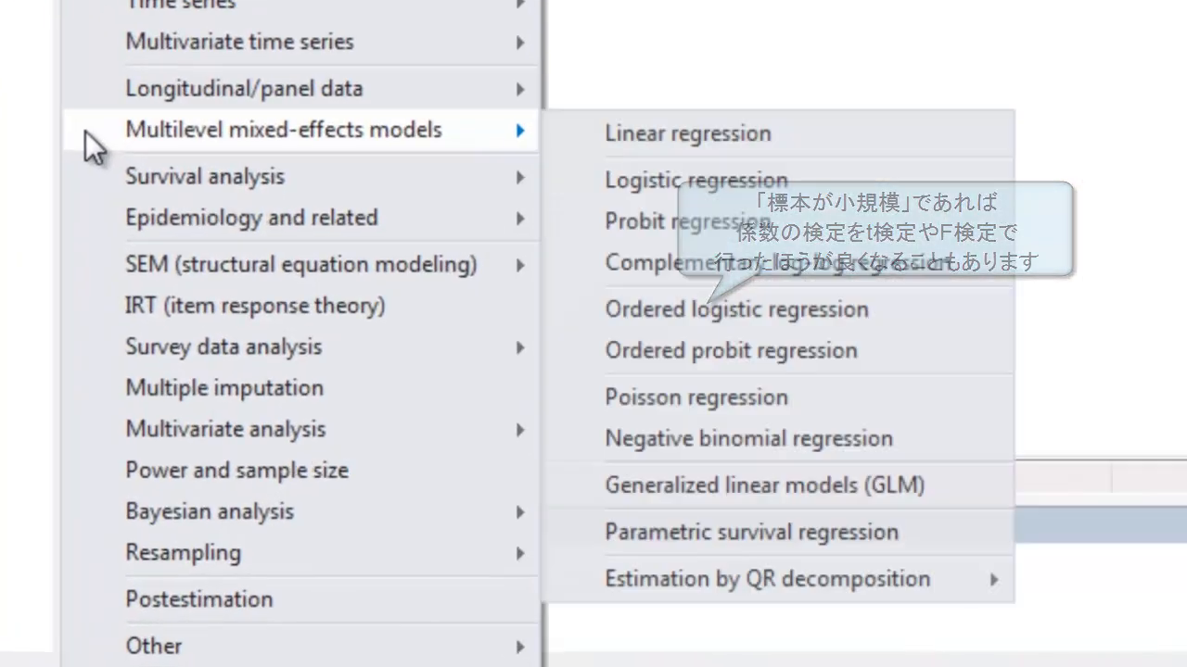
- Fit a REML linear mixed model with Repeated degrees of freedom, then run 'lincom 4.drug-3.drug, small'
click(687, 133)
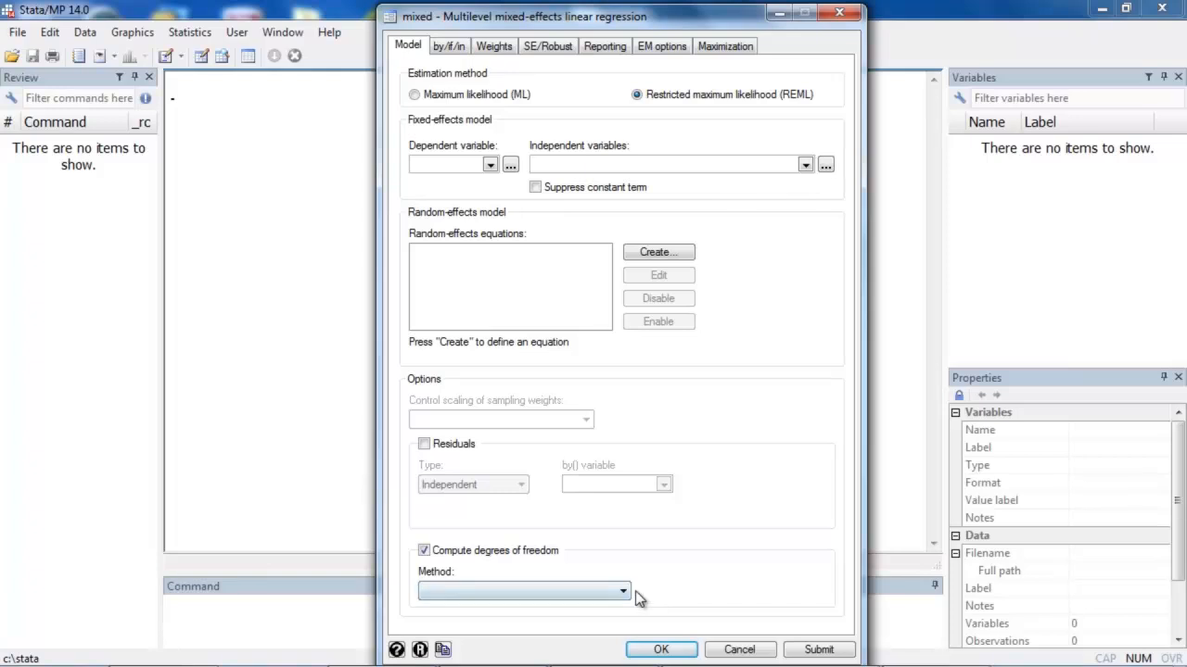
click(621, 592)
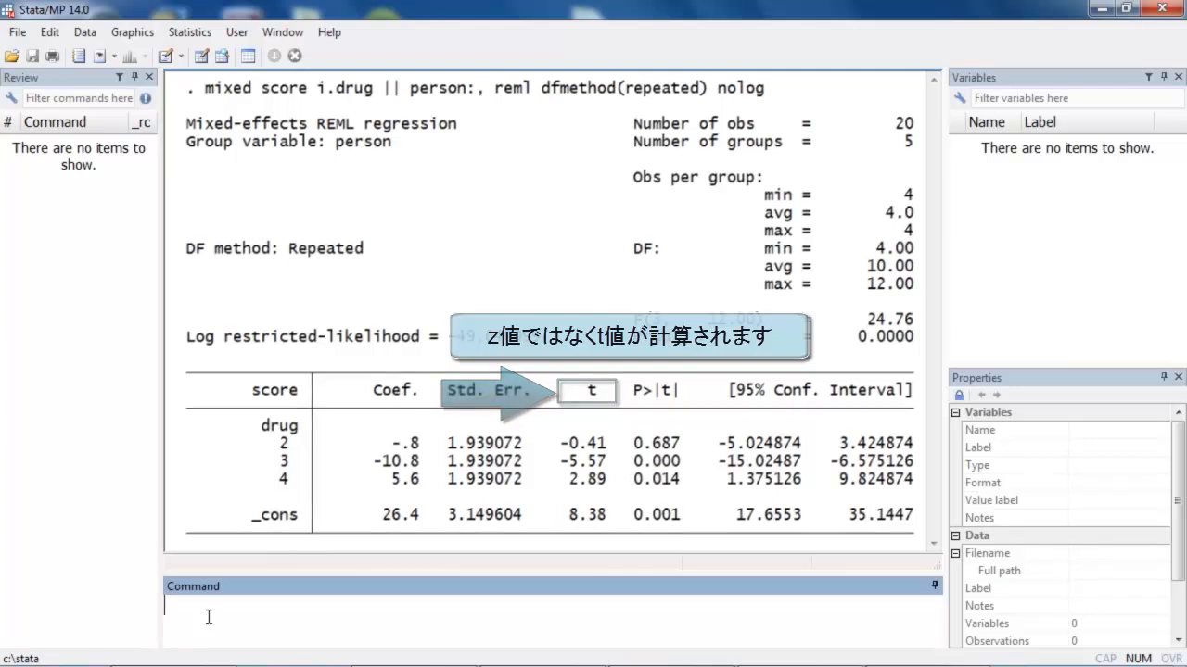
text(lincom 4.drug-3.drug, small)
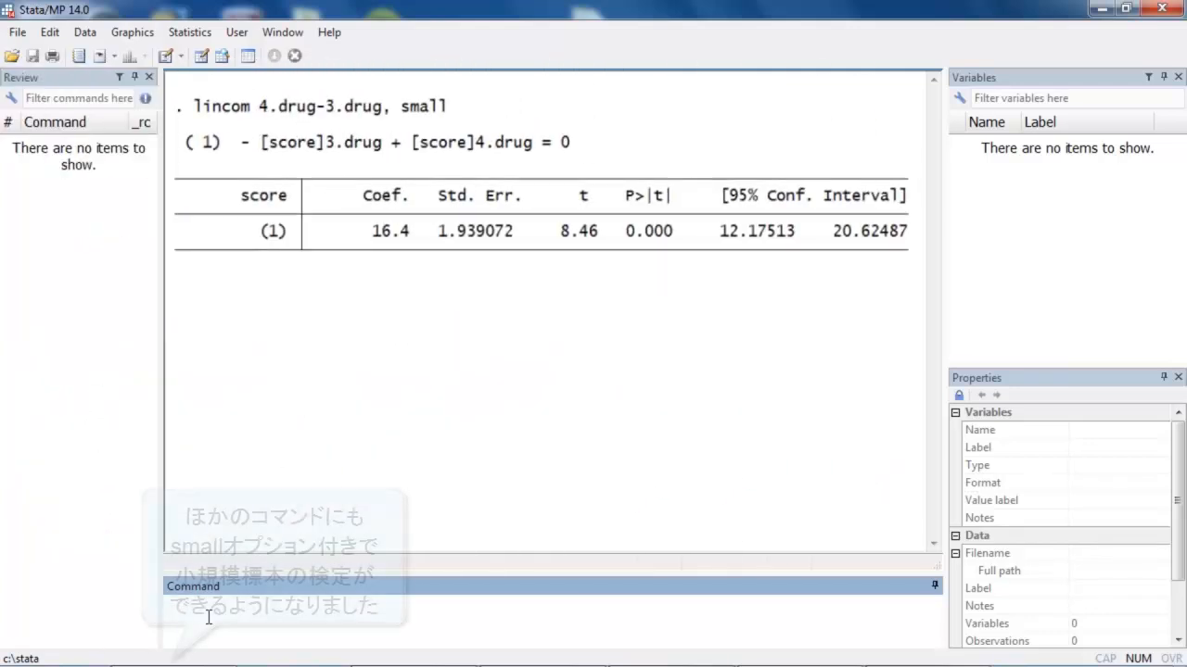